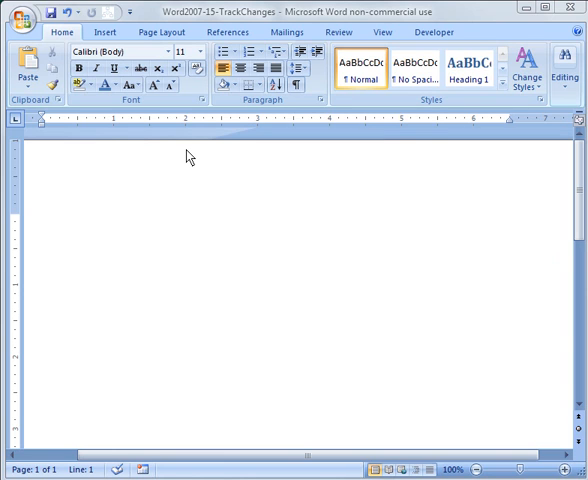
# Generate five paragraphs of placeholder text in the blank document with =rand(5,5)
pyautogui.click(42, 220)
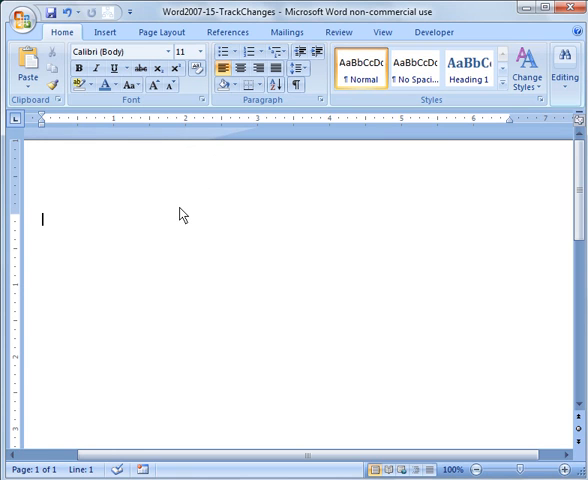
pyautogui.write('=ra')
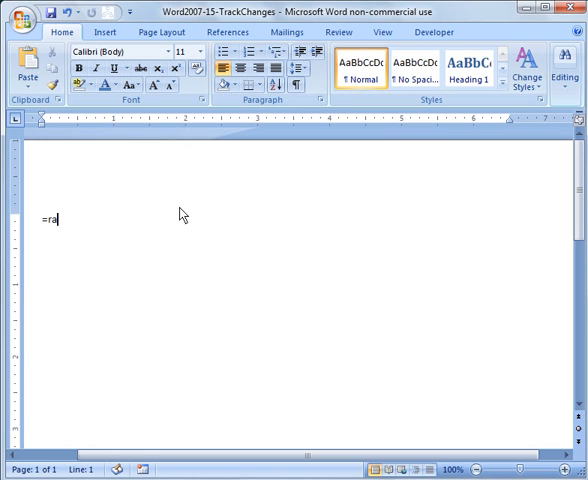
pyautogui.write('nd(5,5')
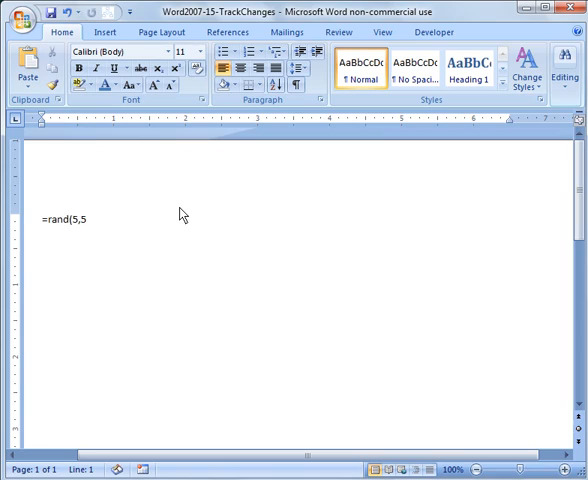
pyautogui.press('enter')
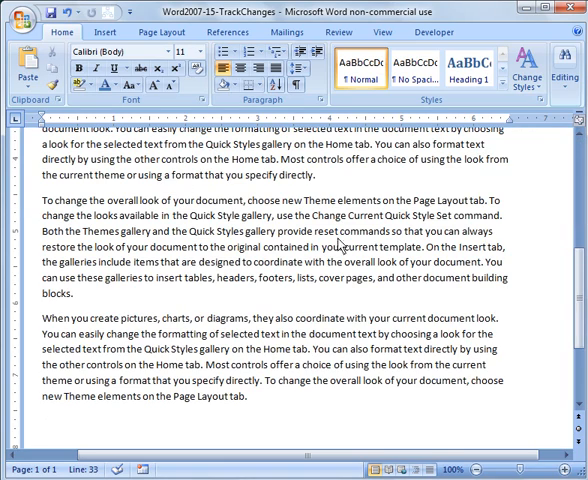
pyautogui.scroll(-3)
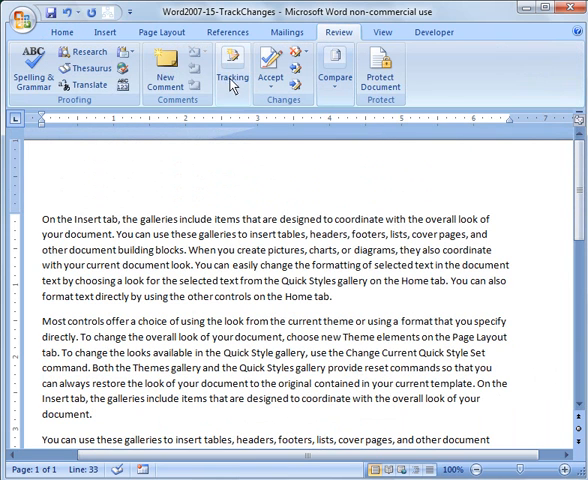
# Turn on Track Changes, delete the pictures/charts sentence and select the words Quick Style
pyautogui.click(232, 80)
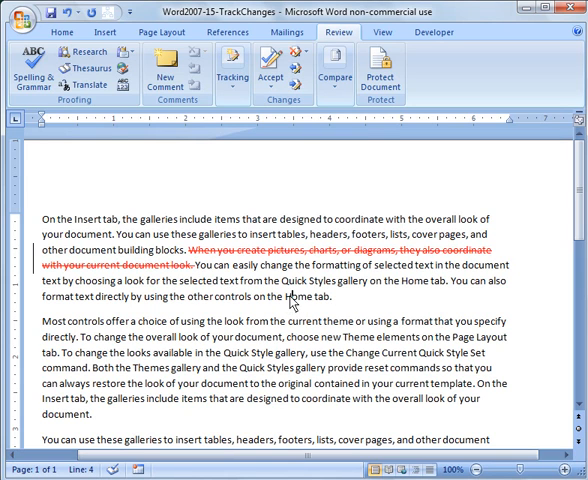
pyautogui.click(288, 302)
pyautogui.write('h')
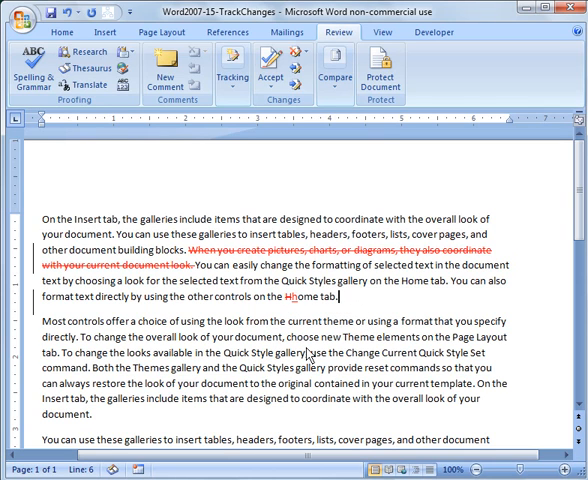
pyautogui.doubleClick(236, 356)
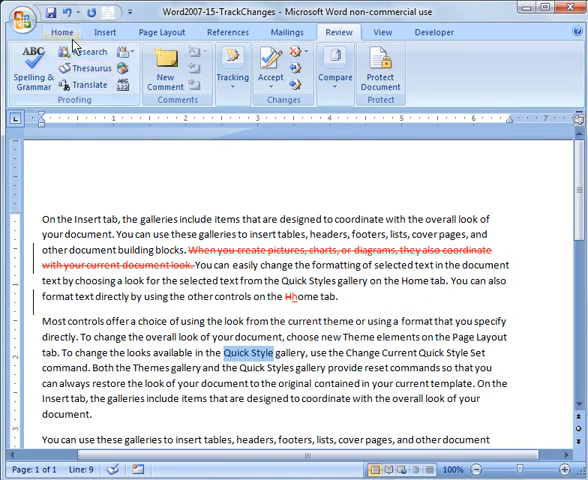
# Apply Bold to the selected words Quick Style as a tracked formatting change
pyautogui.click(64, 32)
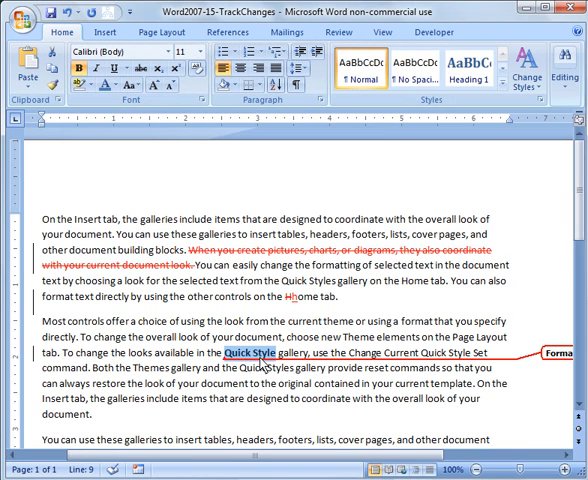
pyautogui.hscroll(3)
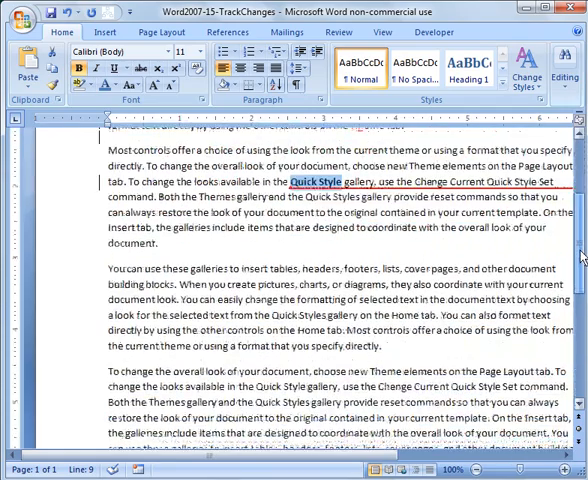
pyautogui.scroll(-3)
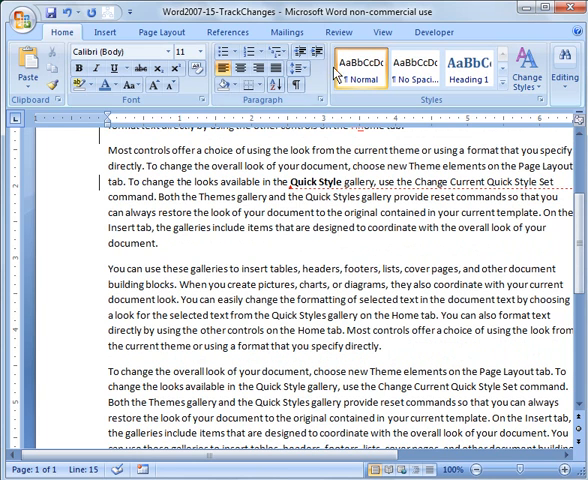
# Add a New Comment on the word When asking to review the text
pyautogui.click(328, 32)
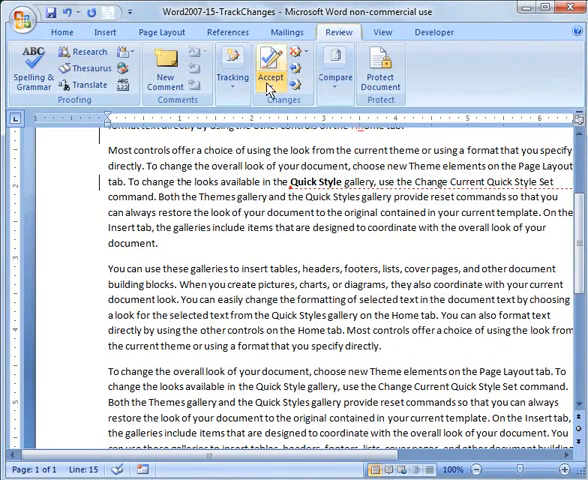
pyautogui.click(268, 76)
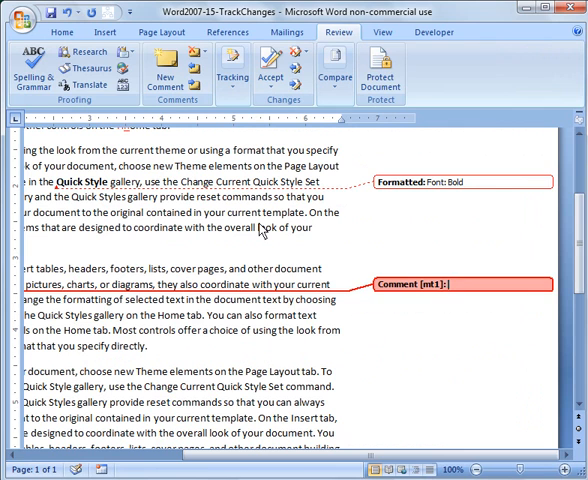
pyautogui.write('Bob – Please')
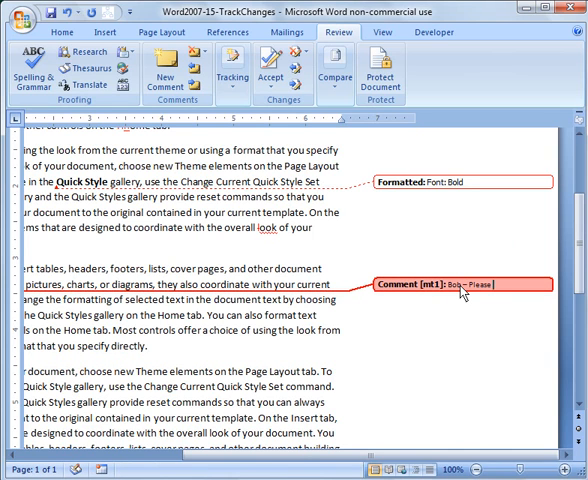
pyautogui.write('review')
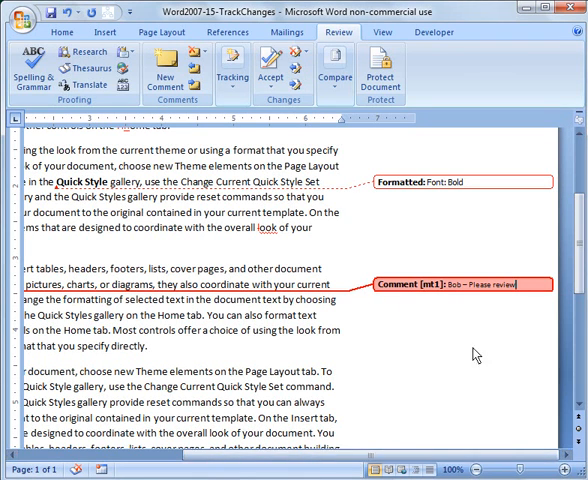
pyautogui.write('the')
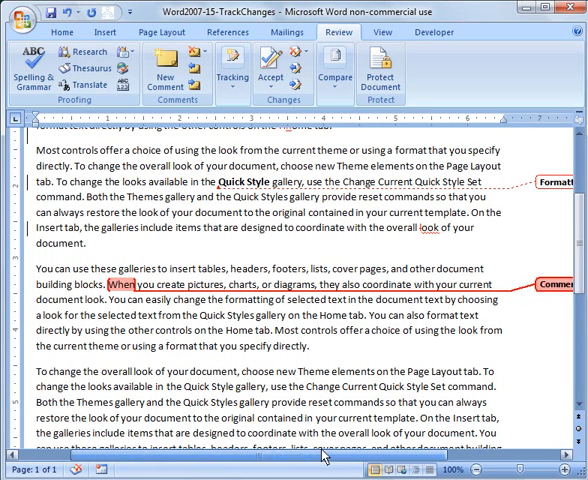
# Apply Italic to the third paragraph's opening sentence as a tracked formatting change
pyautogui.scroll(-3)
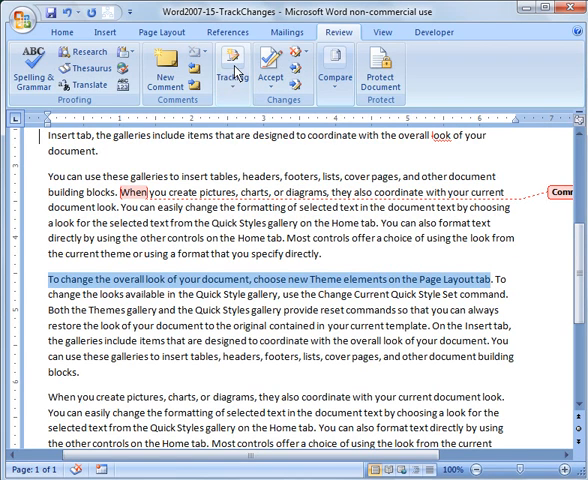
pyautogui.click(62, 32)
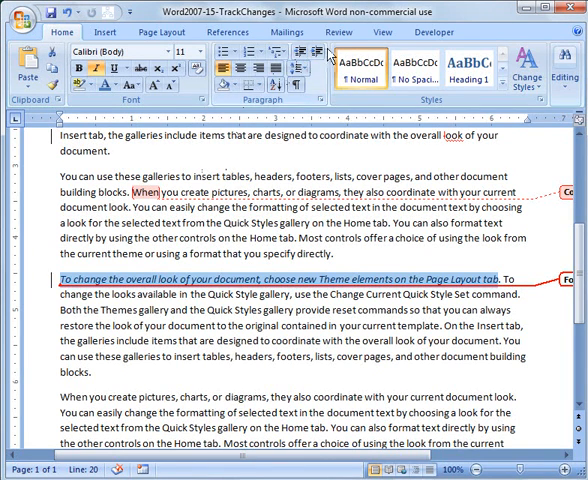
pyautogui.click(328, 34)
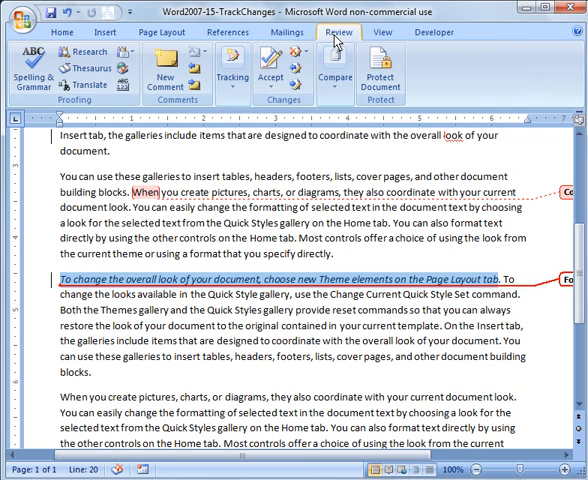
# Show the Balloons choices under Show Markup in the Track Changes menu
pyautogui.click(236, 68)
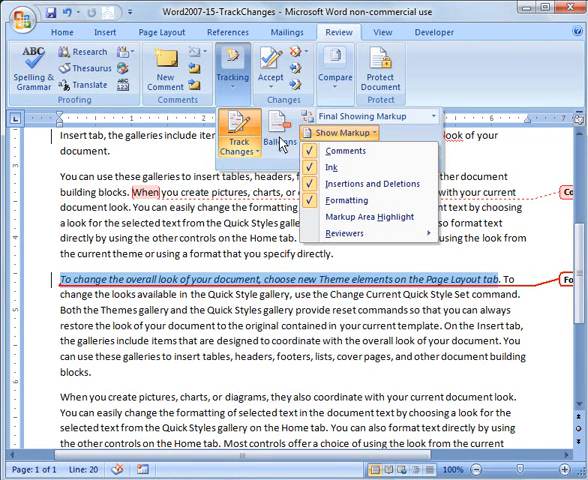
pyautogui.click(278, 136)
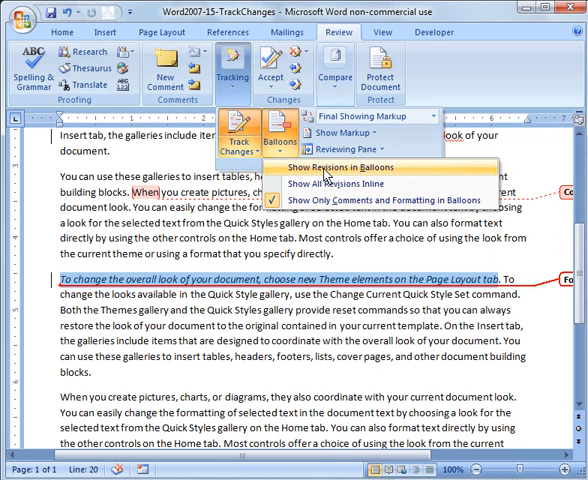
# Switch balloons from Show Revisions to Show Only Comments and Formatting in Balloons
pyautogui.click(374, 168)
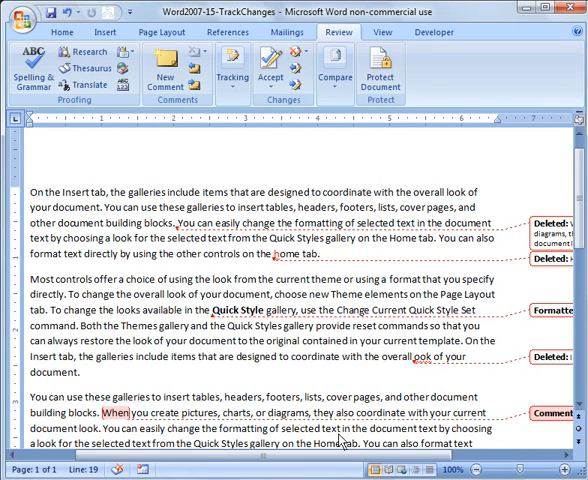
pyautogui.click(232, 78)
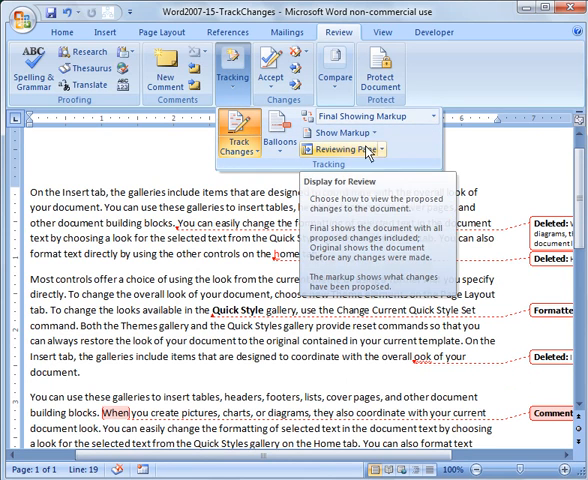
pyautogui.click(348, 132)
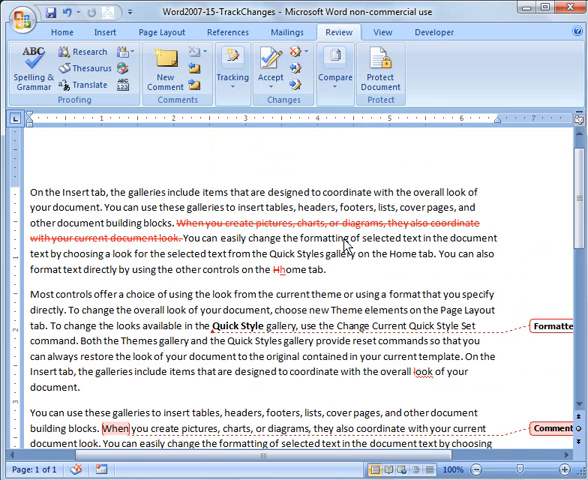
pyautogui.moveTo(346, 248)
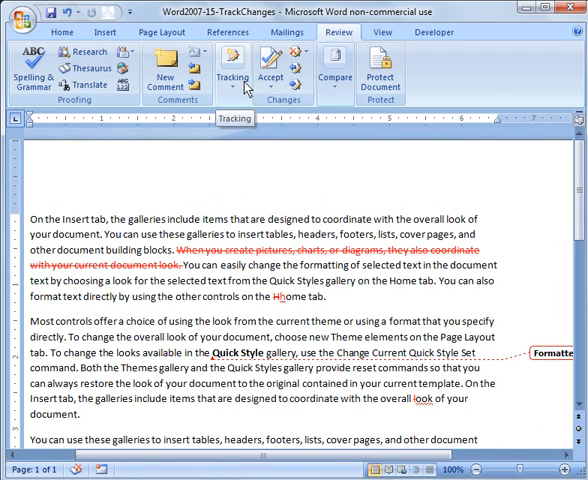
# Set Display for Review to Final so all revision marks are hidden
pyautogui.click(232, 72)
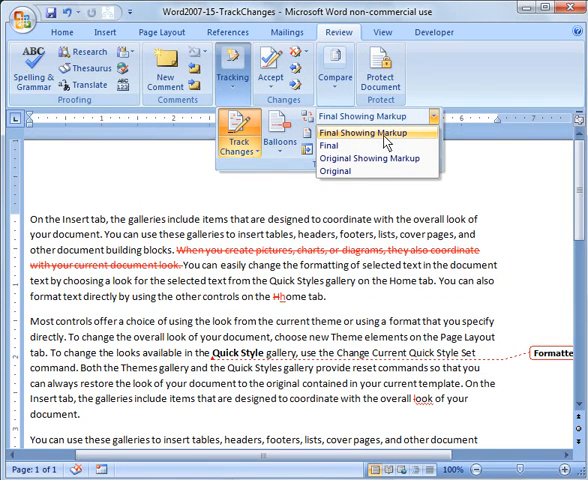
pyautogui.moveTo(348, 172)
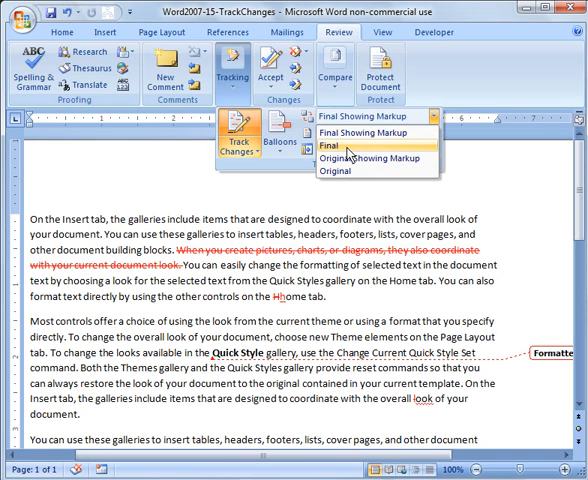
pyautogui.click(344, 144)
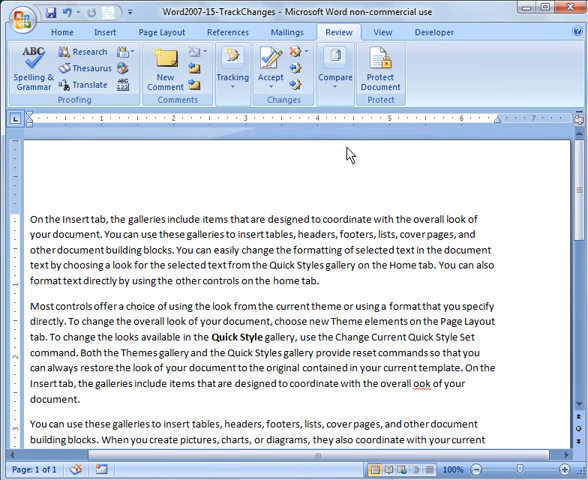
pyautogui.moveTo(244, 344)
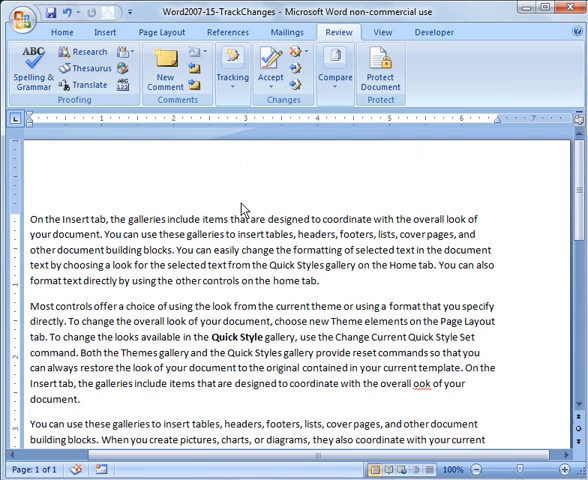
pyautogui.moveTo(352, 242)
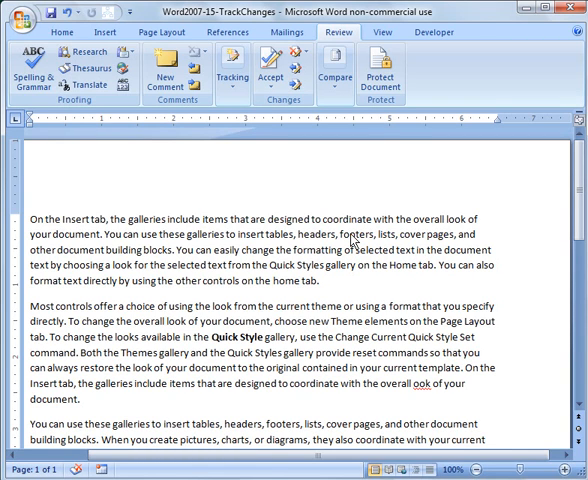
pyautogui.moveTo(244, 164)
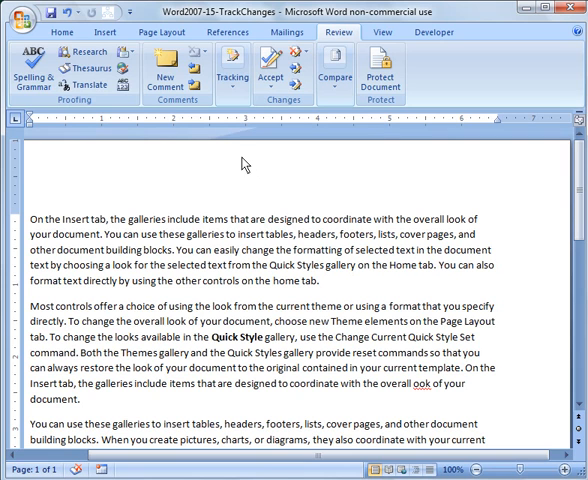
# Set Display for Review back to Final Showing Markup
pyautogui.click(232, 76)
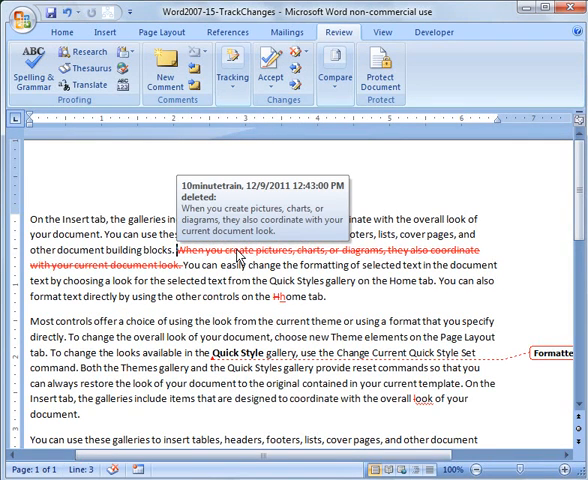
pyautogui.moveTo(304, 248)
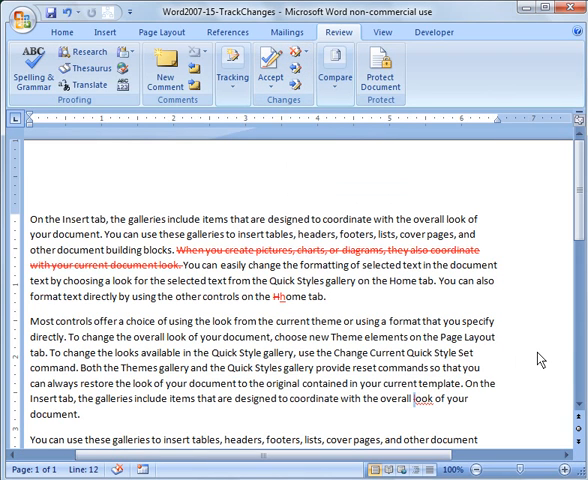
pyautogui.moveTo(428, 422)
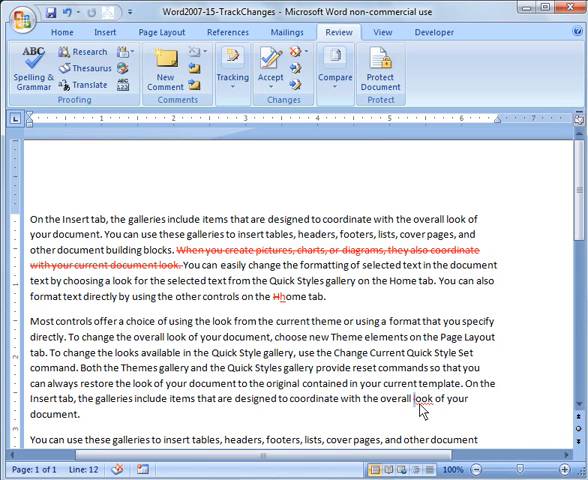
pyautogui.moveTo(424, 410)
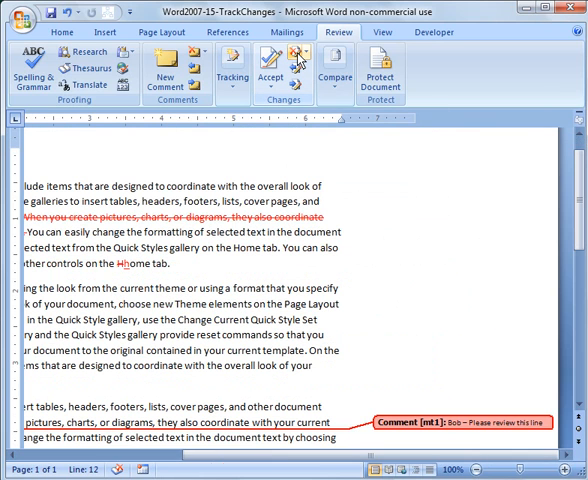
pyautogui.moveTo(340, 238)
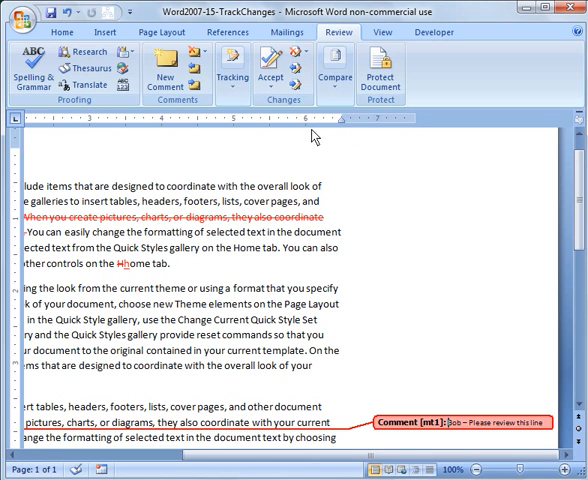
pyautogui.moveTo(300, 62)
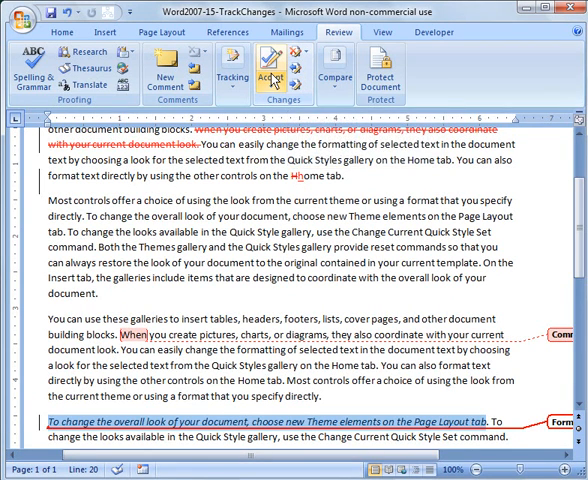
# Accept the remaining changes, continuing from the document start and confirming none remain
pyautogui.click(260, 70)
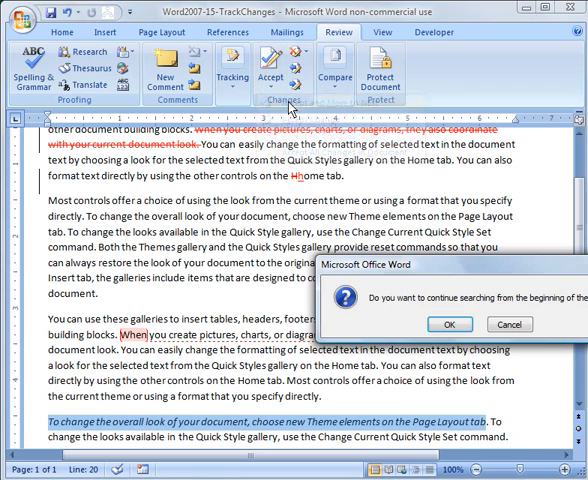
pyautogui.click(448, 324)
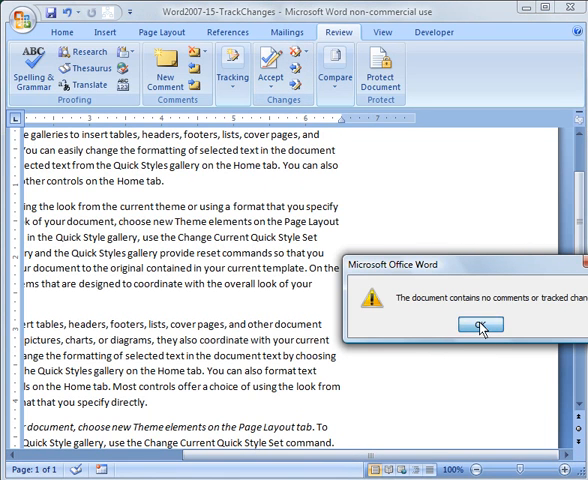
pyautogui.click(480, 324)
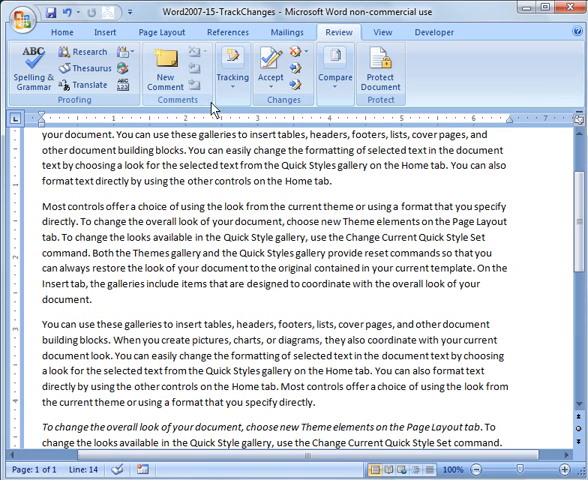
# Add a comment reading 'Test' on the word When via New Comment
pyautogui.click(162, 66)
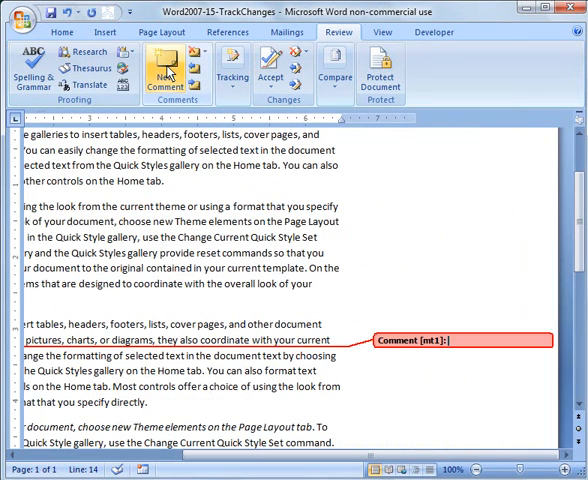
pyautogui.write('Te')
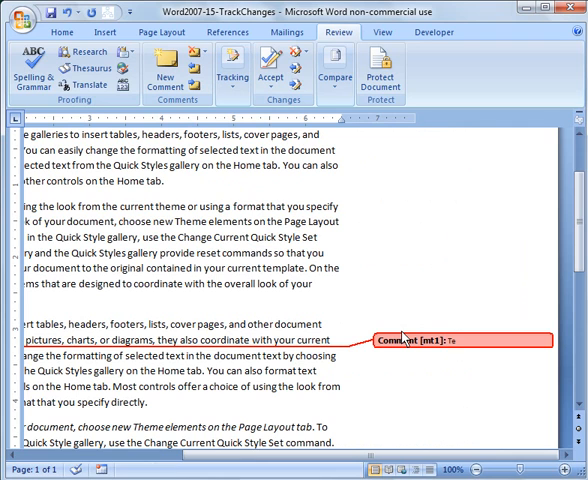
pyautogui.write('st')
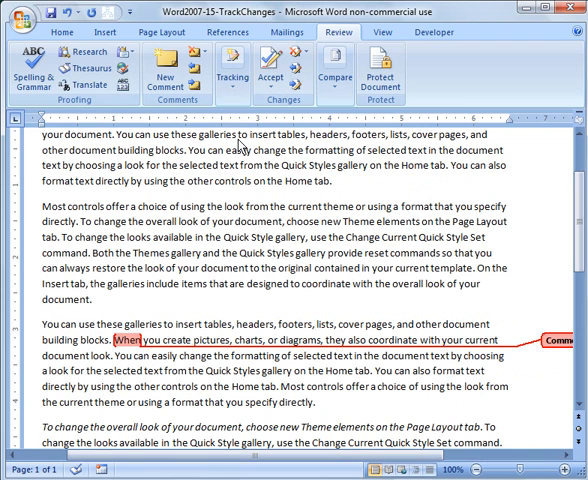
pyautogui.moveTo(258, 68)
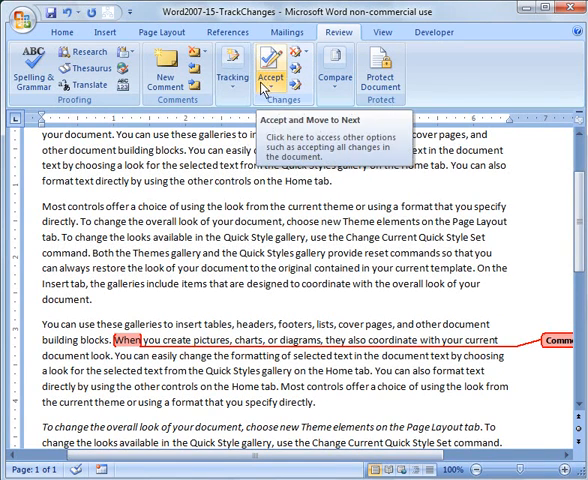
# Show the Reviewing Pane from the Track Changes options, listing the Test comment
pyautogui.click(240, 70)
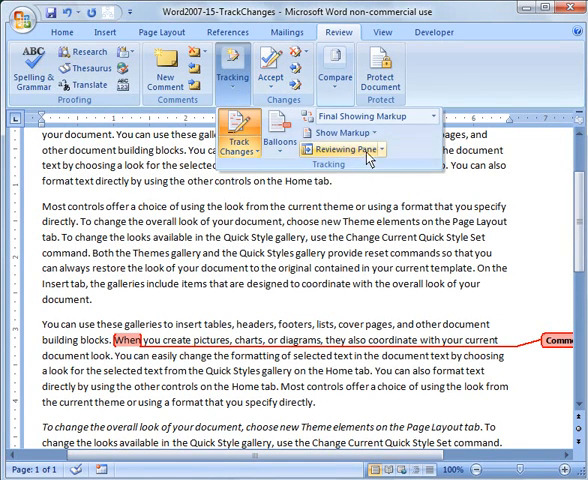
pyautogui.click(350, 148)
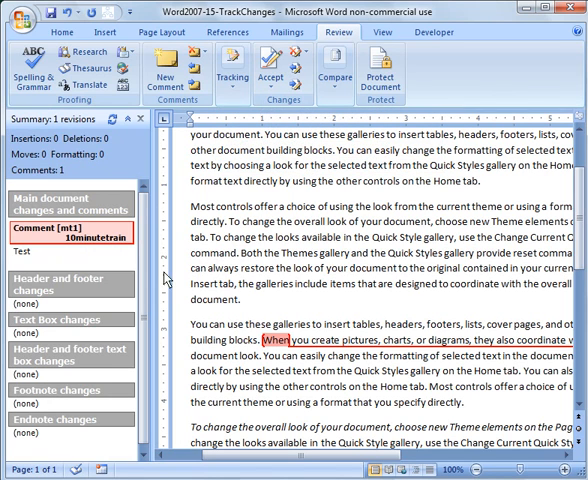
pyautogui.moveTo(84, 392)
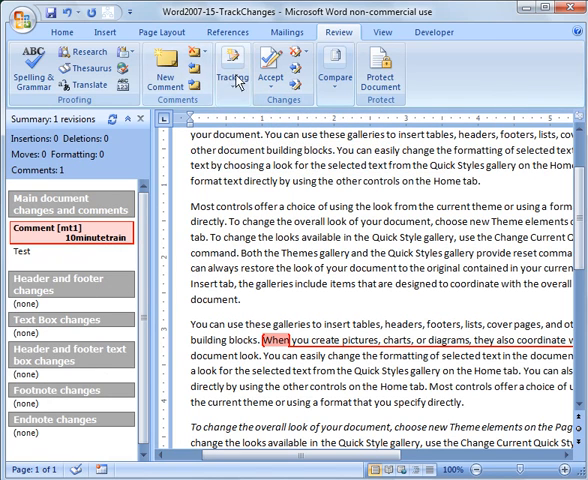
pyautogui.click(232, 76)
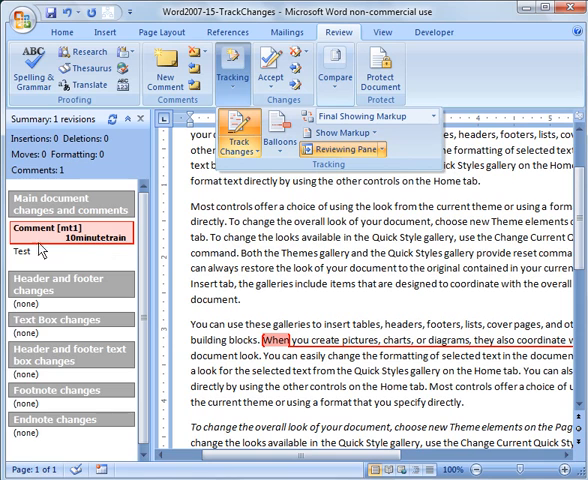
pyautogui.moveTo(70, 348)
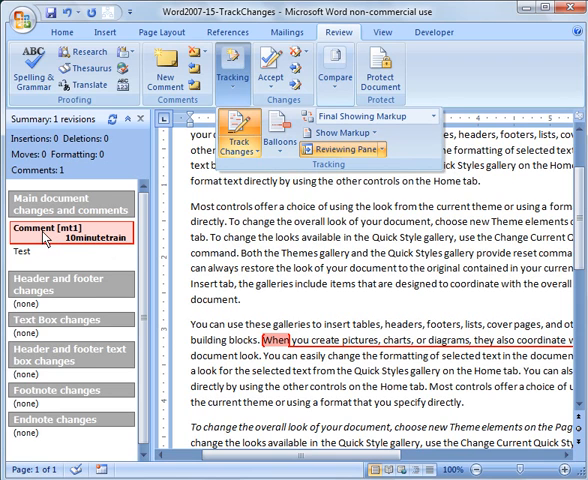
pyautogui.click(264, 72)
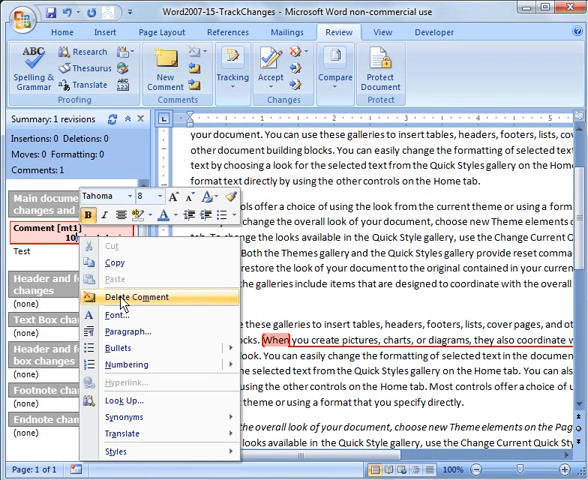
# Remove the Test comment, leaving the document free of markup
pyautogui.click(136, 296)
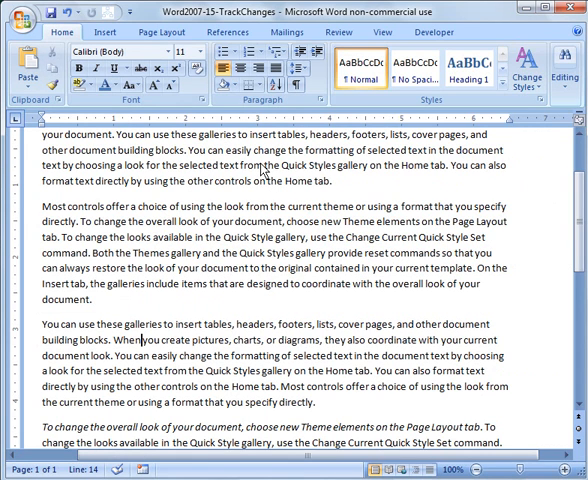
pyautogui.moveTo(260, 168)
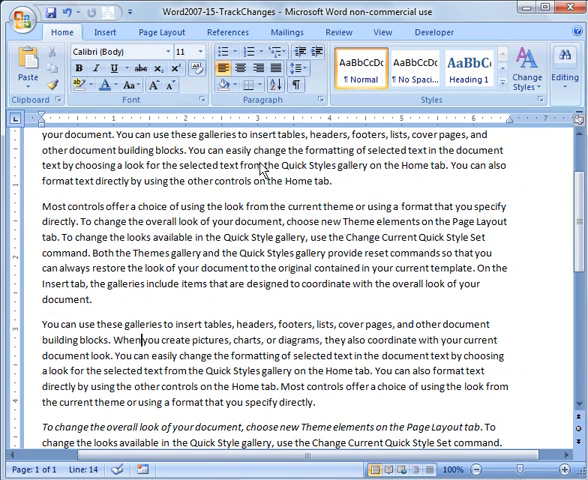